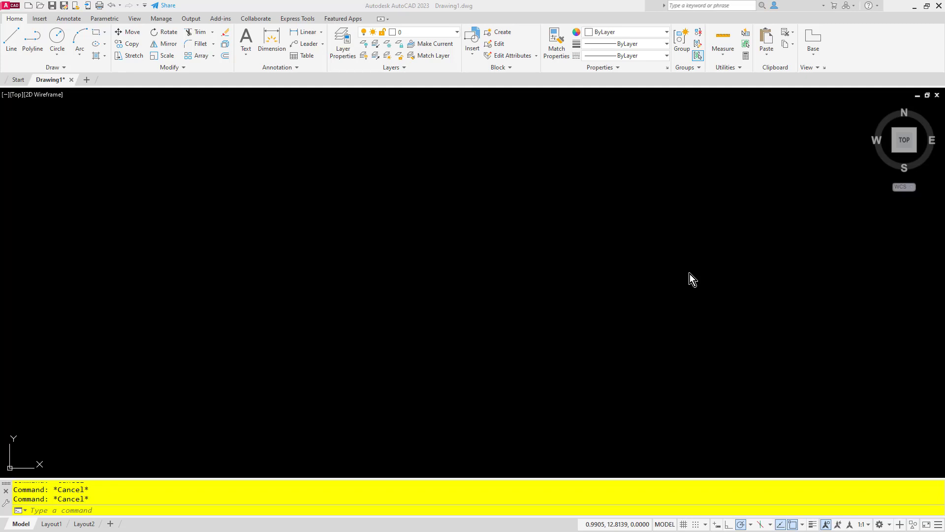
Finish the open U-shaped polyline in the middle of the model space
{"action": "left_click", "coordinate": [360, 178]}
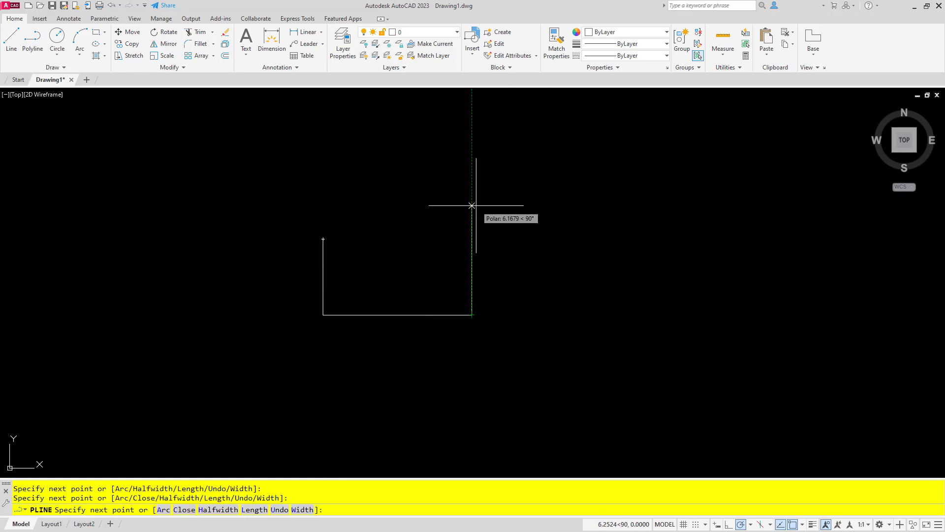
{"action": "key", "text": "Escape"}
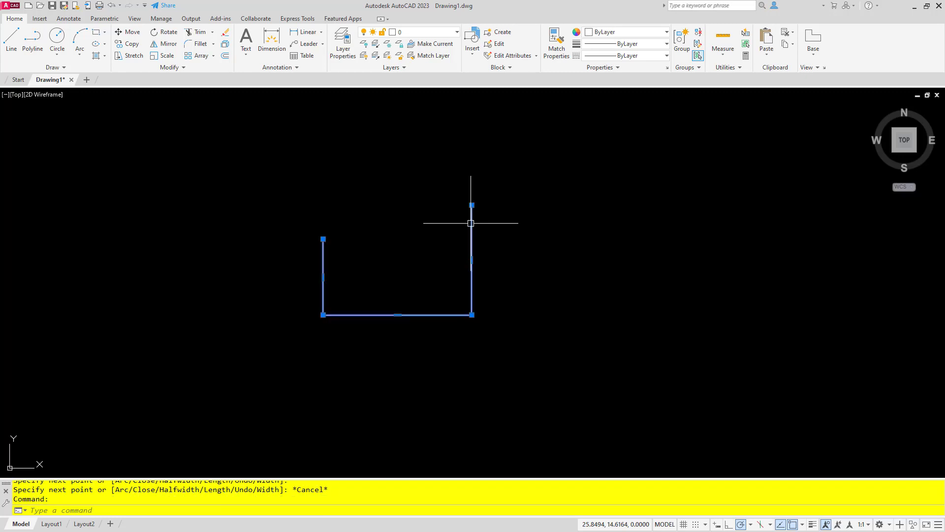
{"action": "mouse_move", "coordinate": [471, 205]}
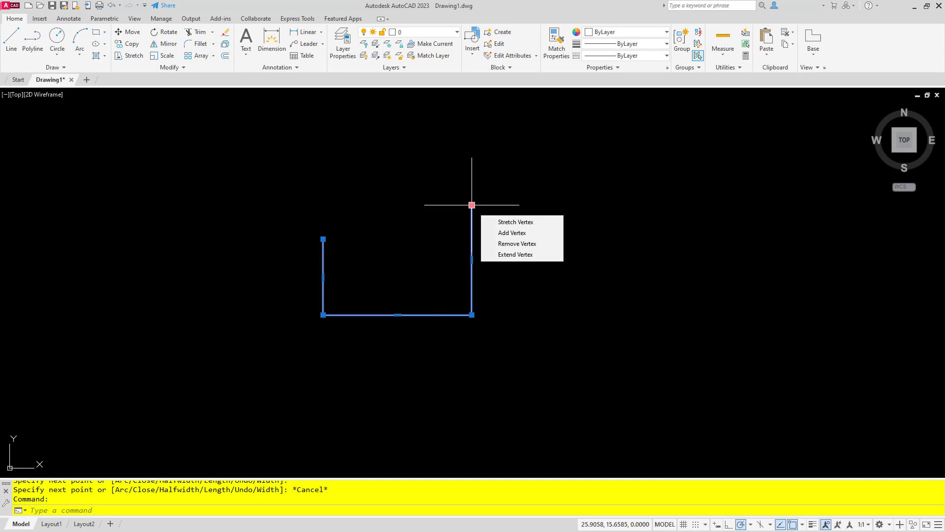
{"action": "mouse_move", "coordinate": [520, 233]}
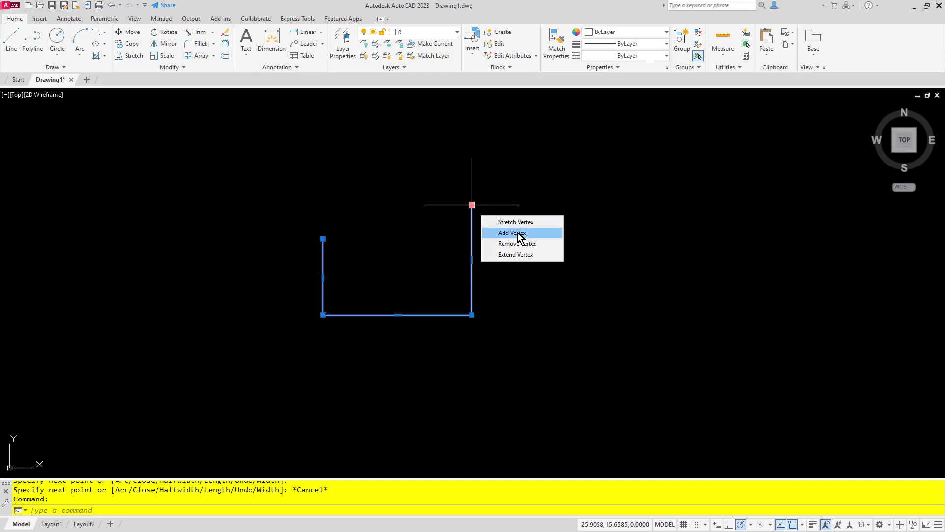
Add vertices at the first polyline's upper right and upper left ends, forming diagonal ends
{"action": "left_click", "coordinate": [510, 233]}
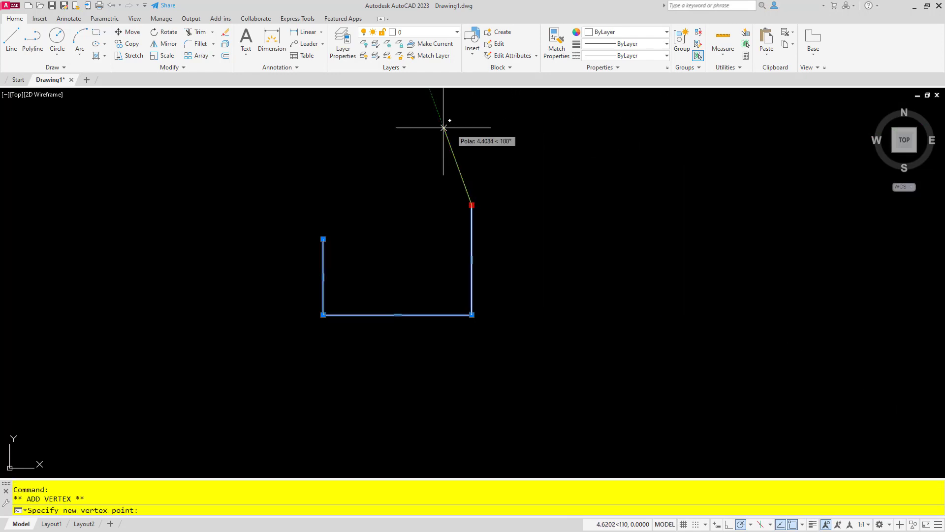
{"action": "mouse_move", "coordinate": [563, 150]}
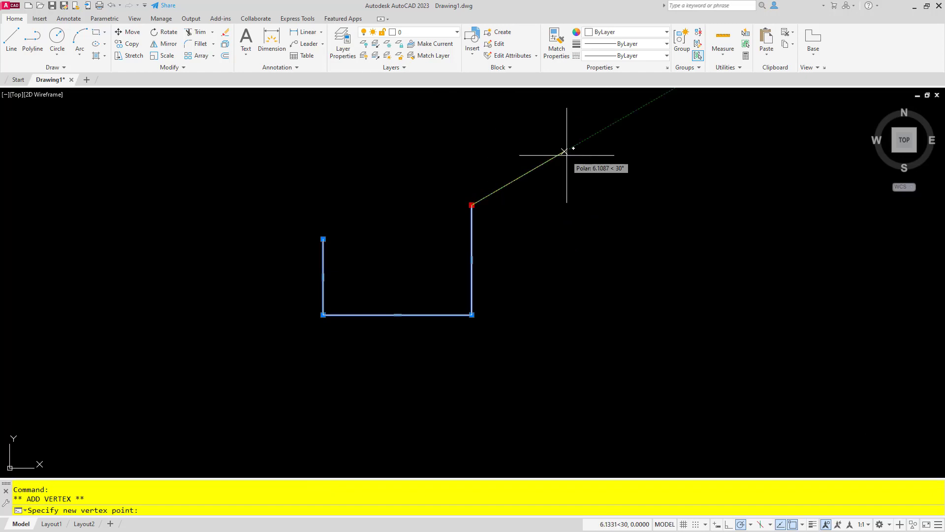
{"action": "left_click", "coordinate": [559, 143]}
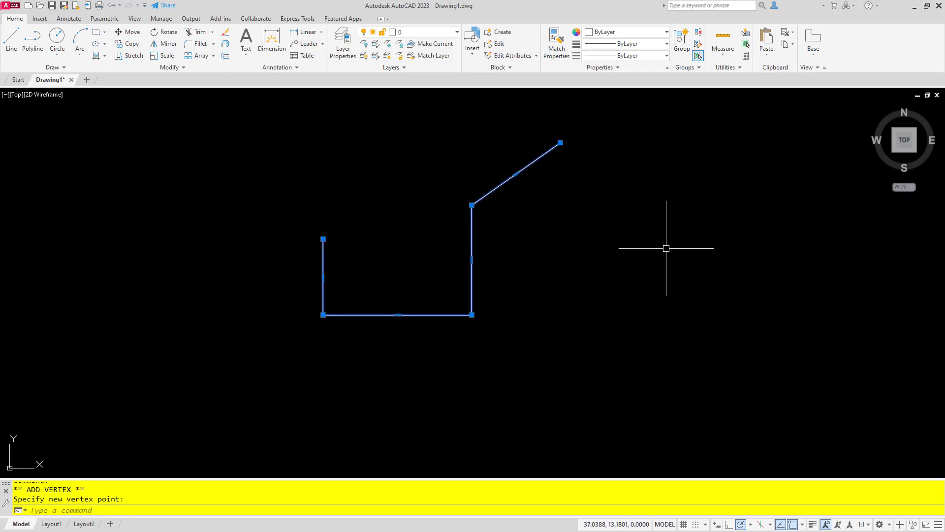
{"action": "mouse_move", "coordinate": [359, 246]}
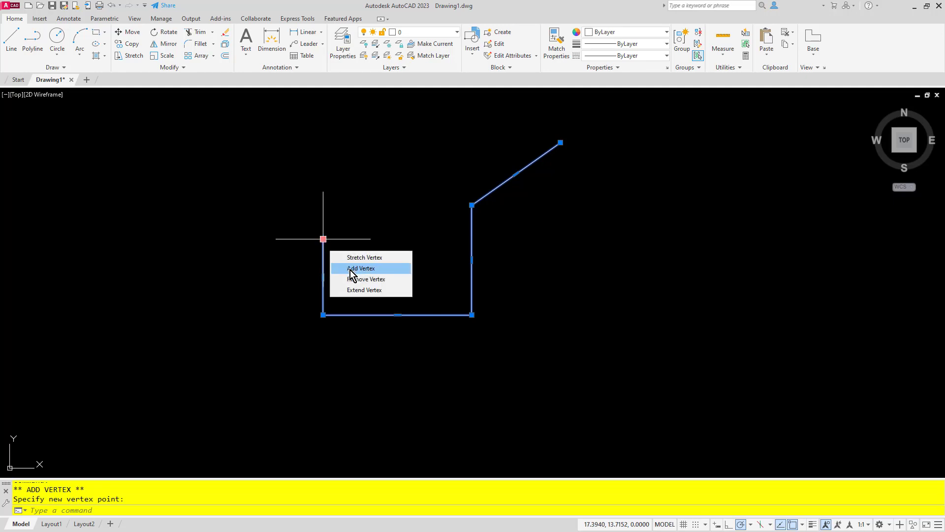
{"action": "left_click", "coordinate": [359, 268]}
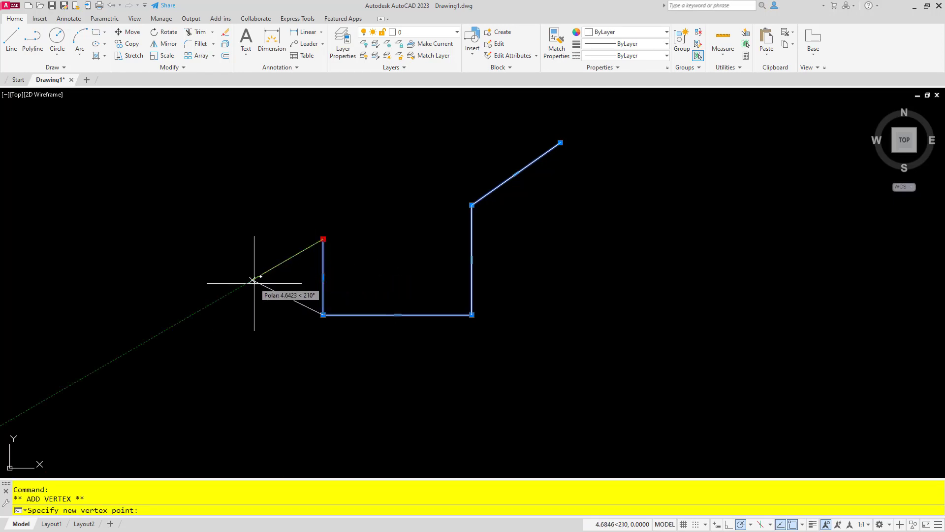
{"action": "mouse_move", "coordinate": [301, 272]}
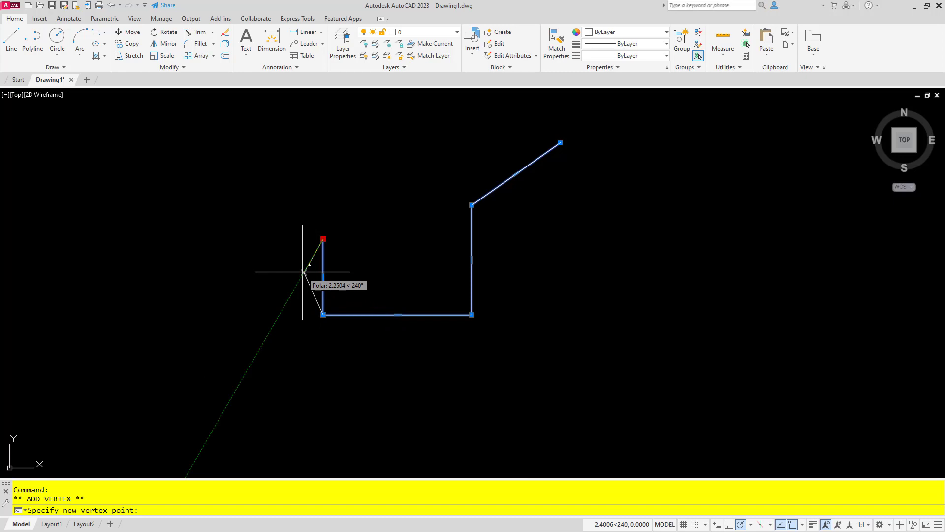
{"action": "mouse_move", "coordinate": [284, 271]}
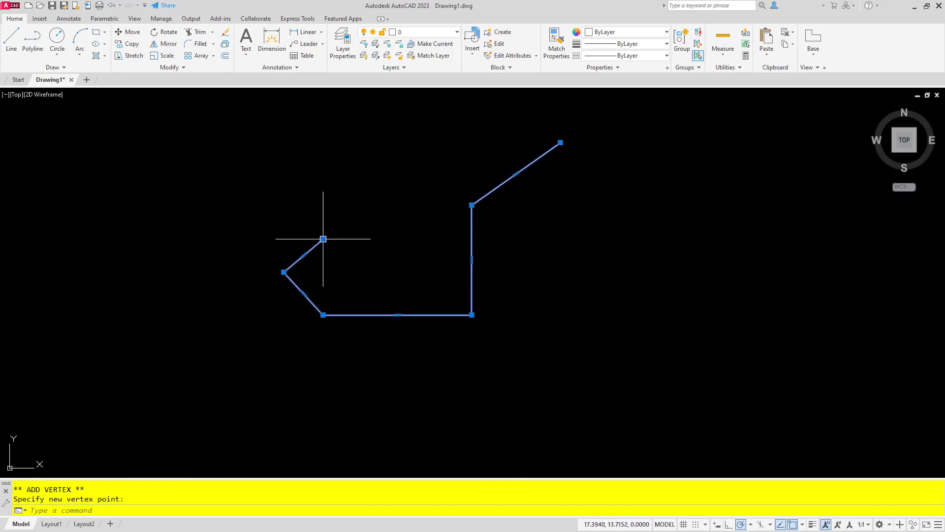
{"action": "mouse_move", "coordinate": [346, 238]}
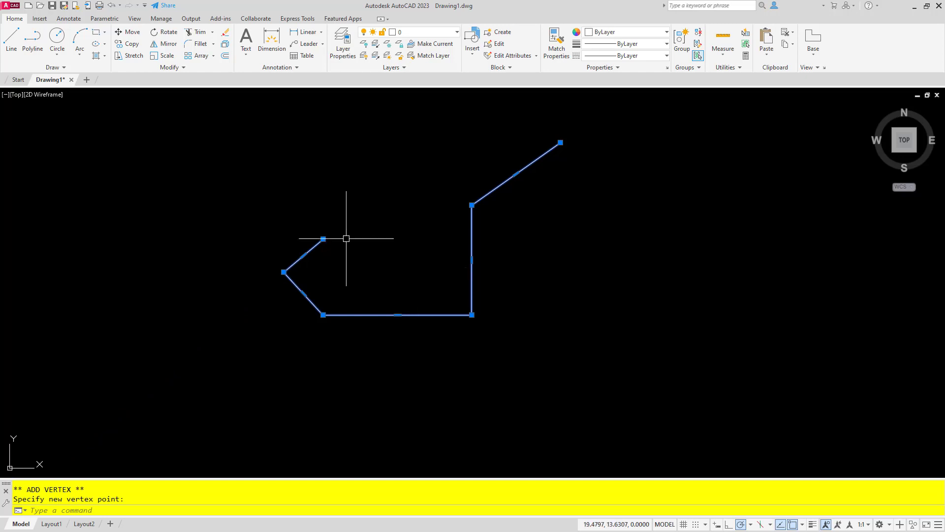
{"action": "mouse_move", "coordinate": [452, 191]}
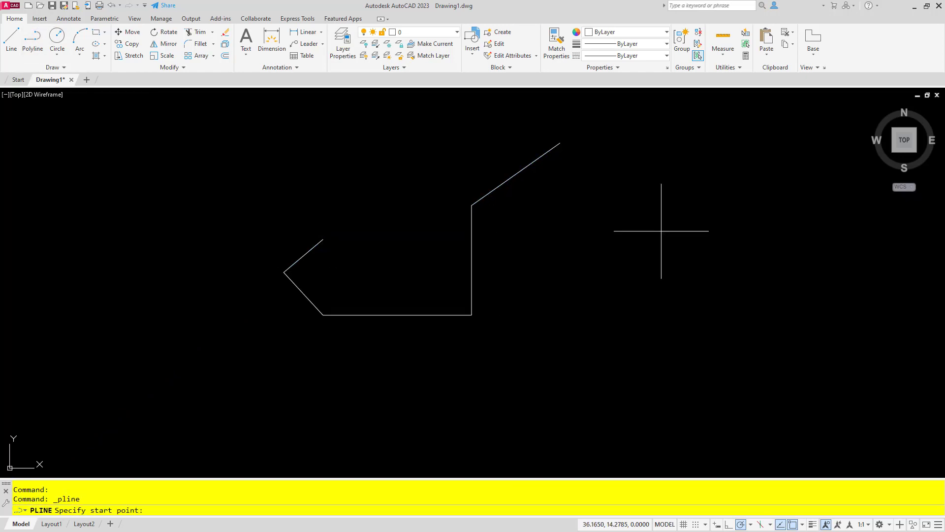
Draw a second open U-shaped polyline to the right and select it
{"action": "left_click", "coordinate": [736, 295]}
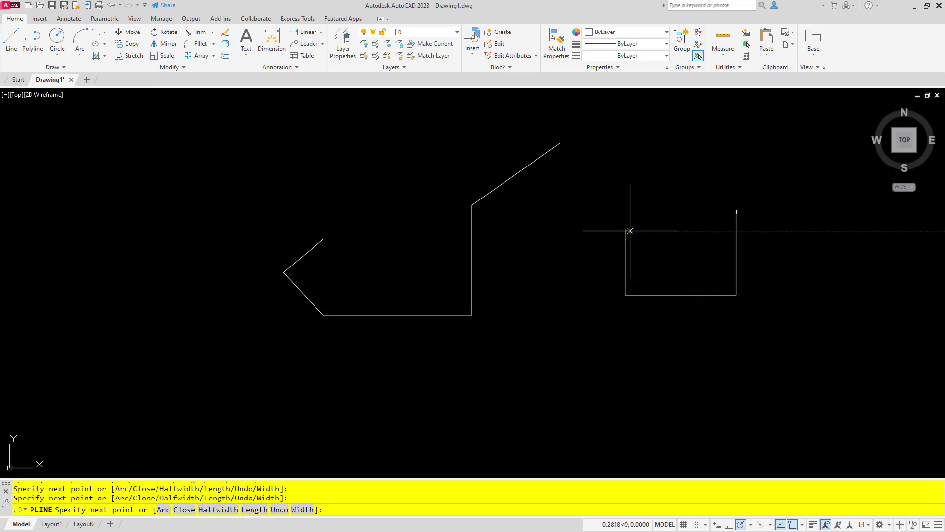
{"action": "key", "text": "Escape"}
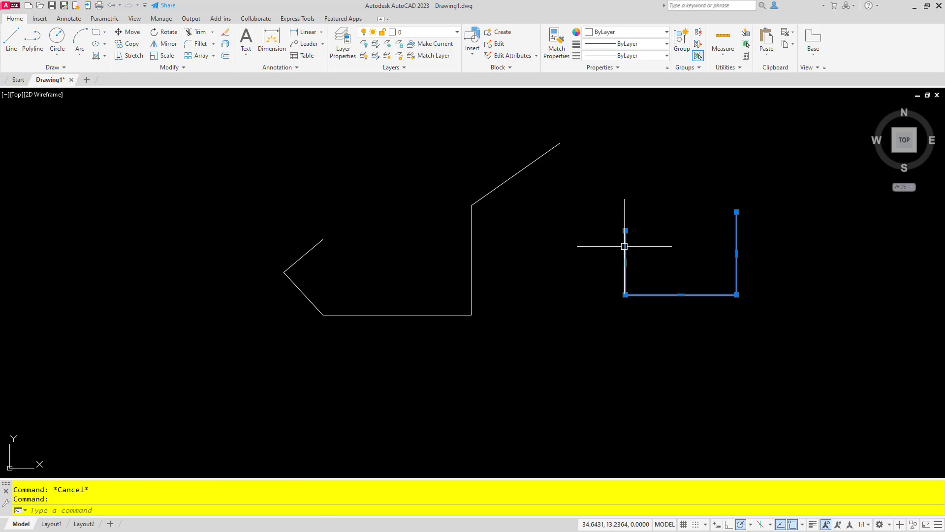
{"action": "left_click", "coordinate": [625, 231]}
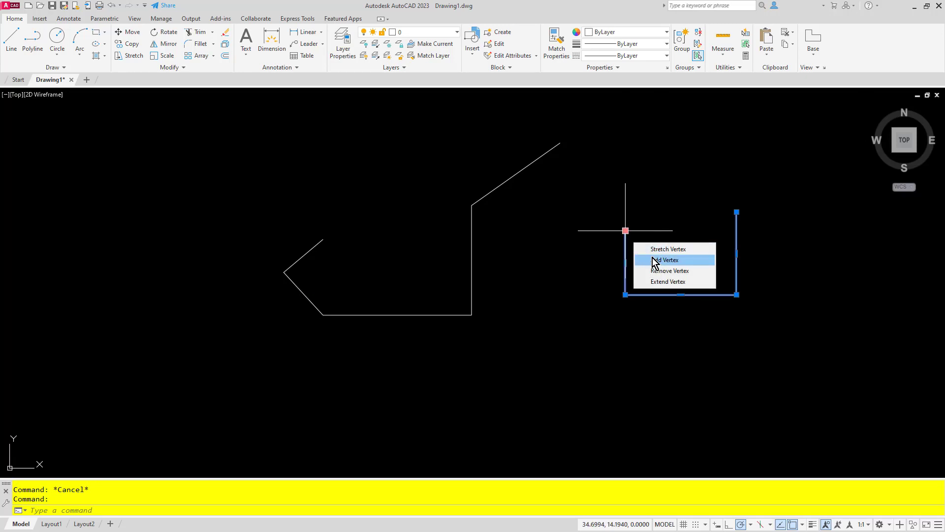
Add a vertex up and left of the second polyline's left end, then release it
{"action": "left_click", "coordinate": [666, 260]}
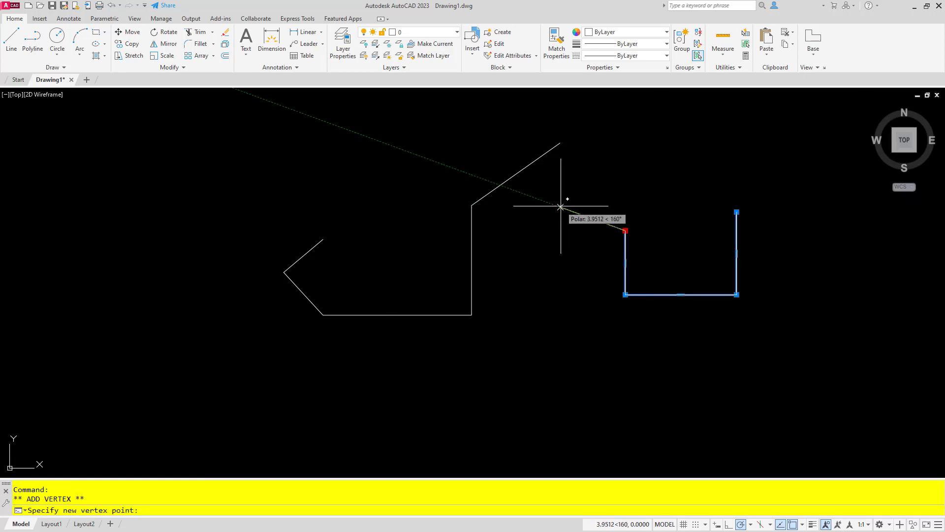
{"action": "left_click", "coordinate": [561, 207]}
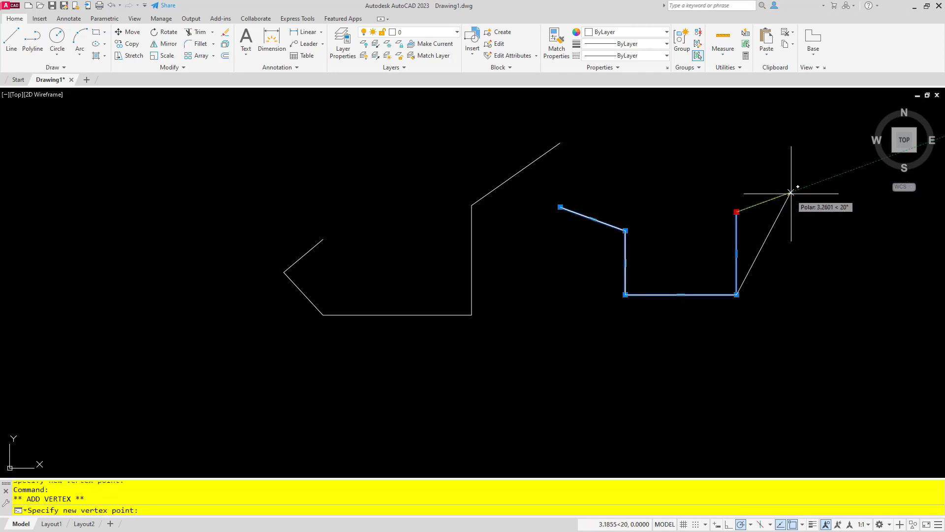
{"action": "key", "text": "Escape"}
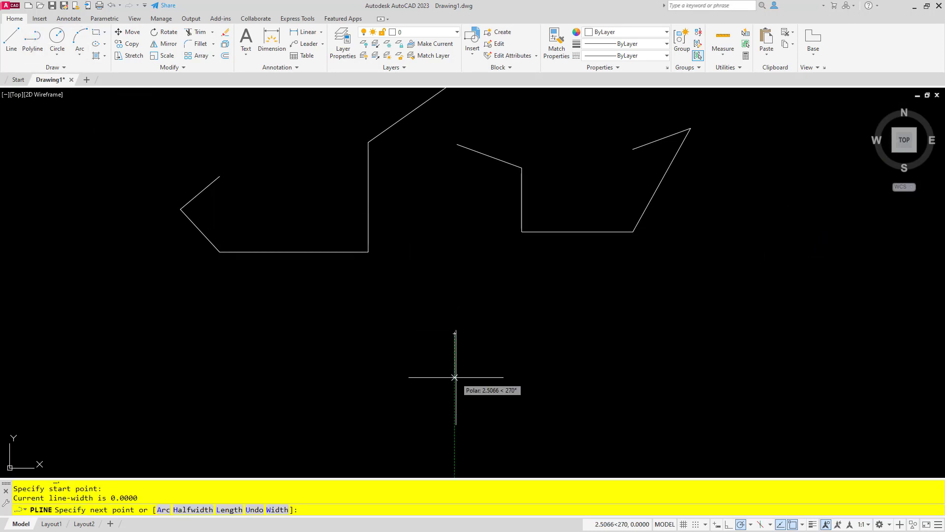
Finish a third open U-shaped polyline below the other two
{"action": "left_click", "coordinate": [454, 377]}
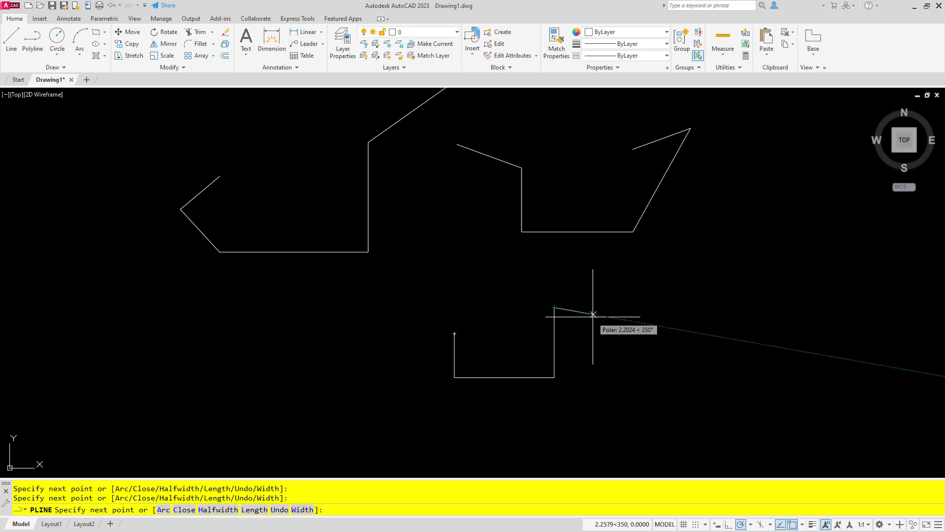
{"action": "key", "text": "Escape"}
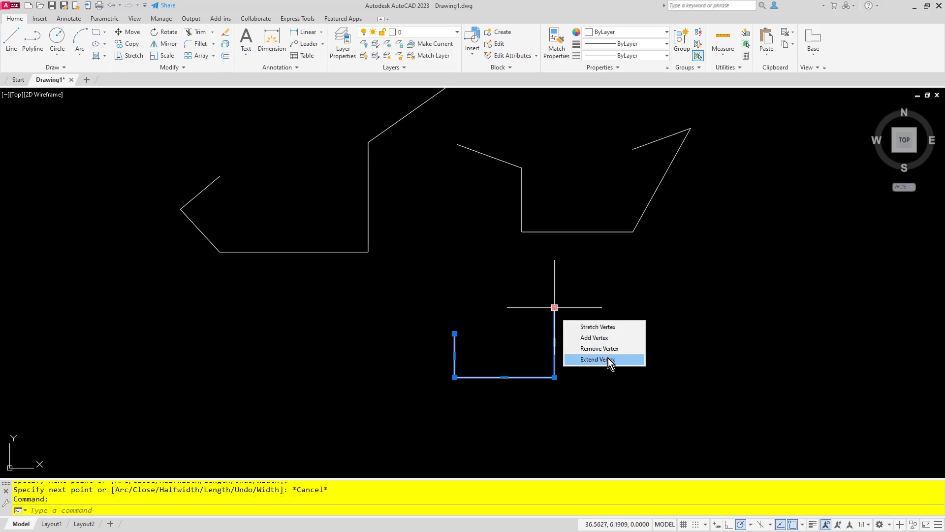
Extend the third polyline twice from its right end and once from its left end
{"action": "left_click", "coordinate": [597, 359]}
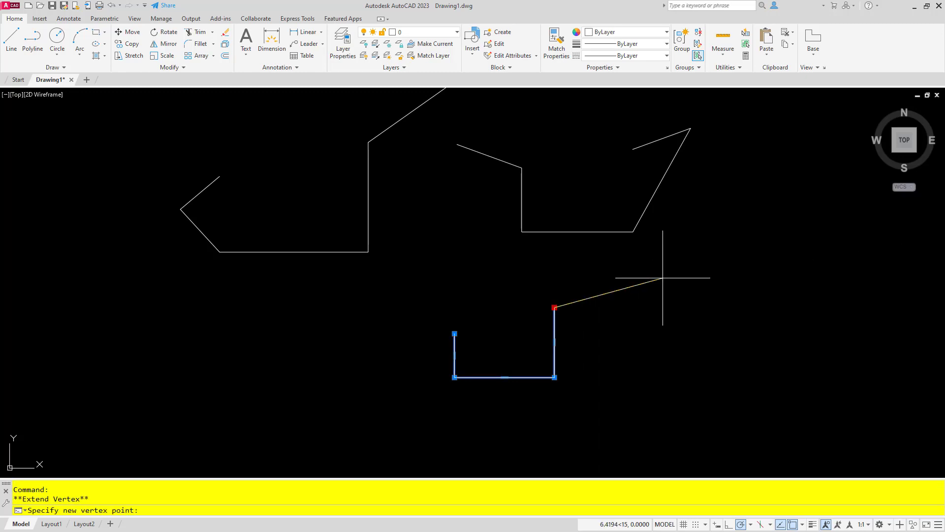
{"action": "right_click", "coordinate": [663, 275]}
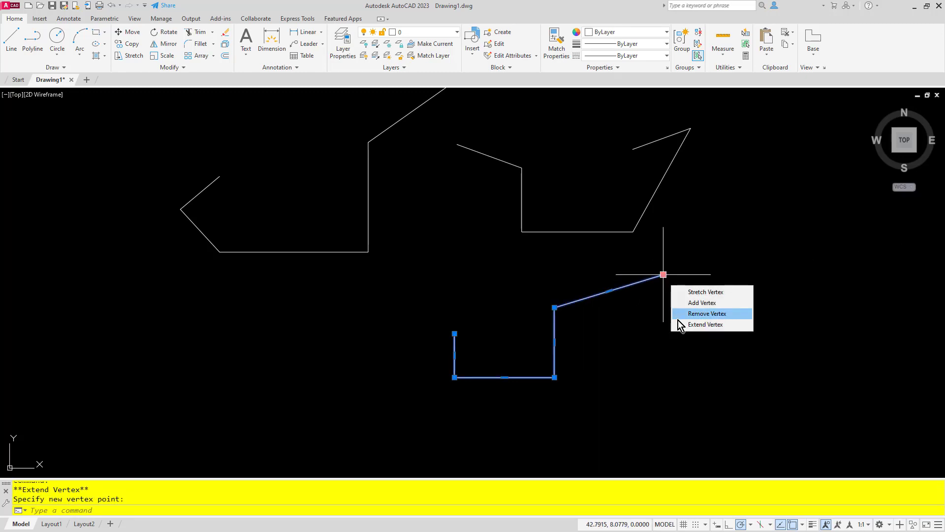
{"action": "left_click", "coordinate": [704, 325]}
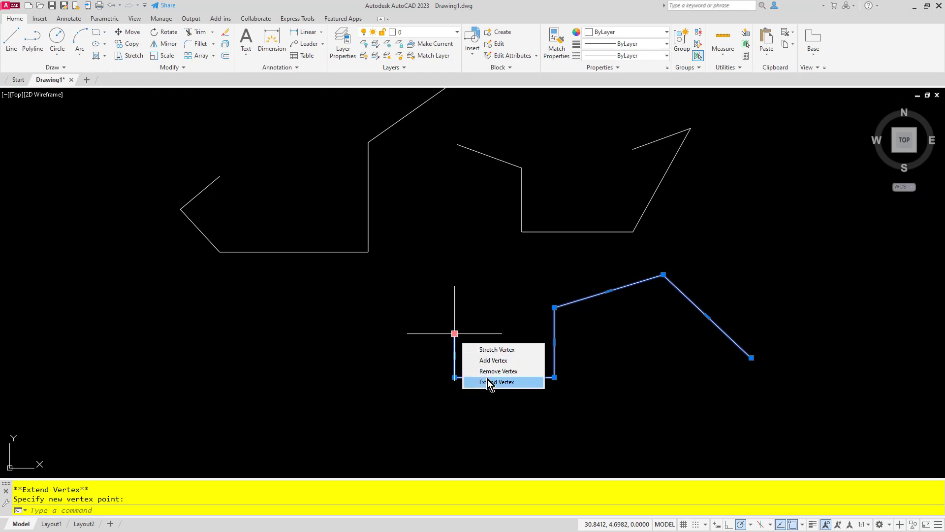
{"action": "left_click", "coordinate": [499, 382]}
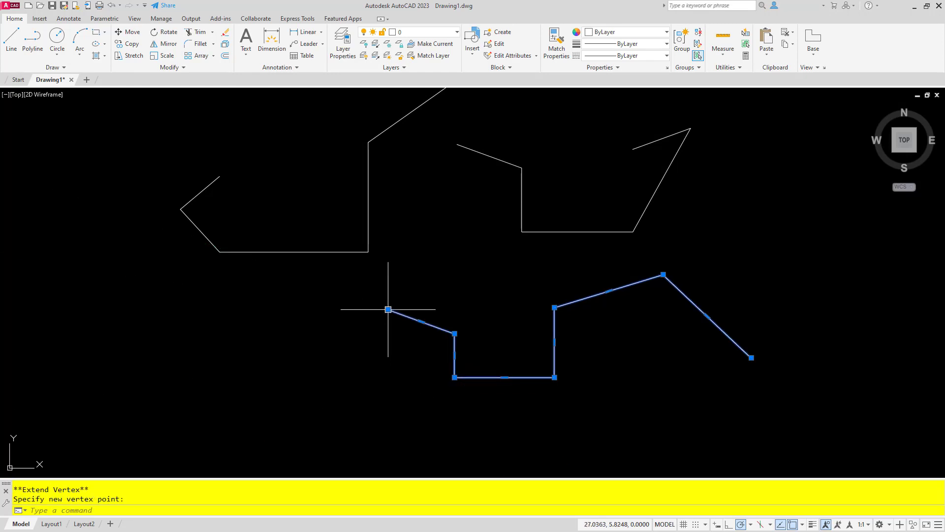
{"action": "left_click", "coordinate": [537, 384]}
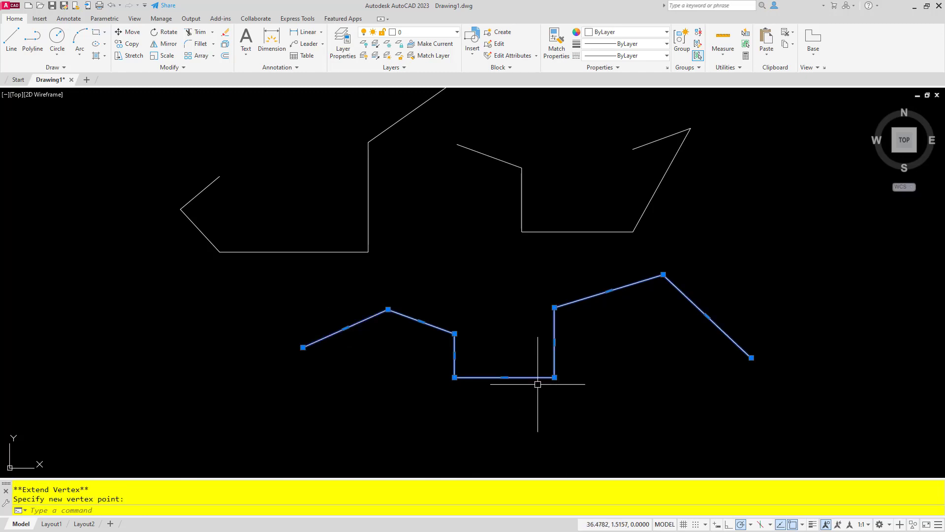
{"action": "mouse_move", "coordinate": [504, 413]}
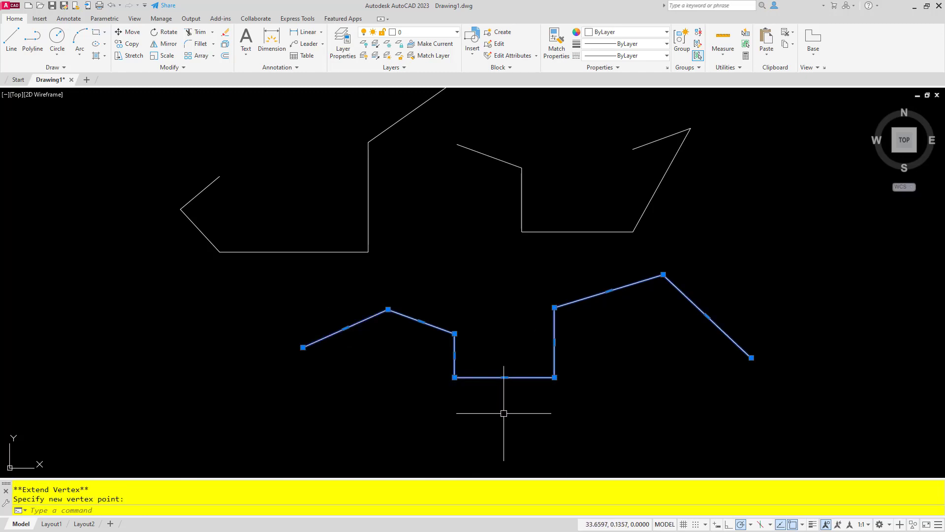
Add a vertex below the bottom segment, after the bottom-left corner, creating a V dip
{"action": "right_click", "coordinate": [454, 376]}
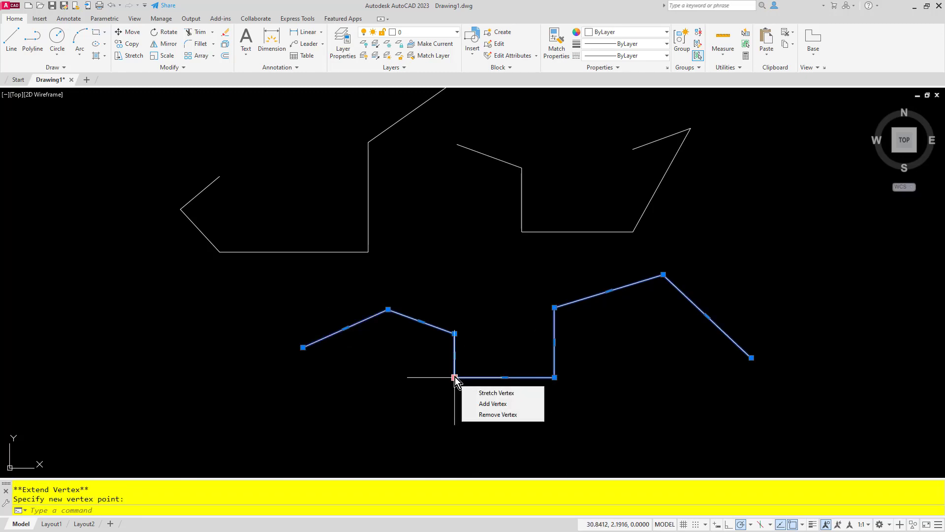
{"action": "left_click", "coordinate": [492, 403]}
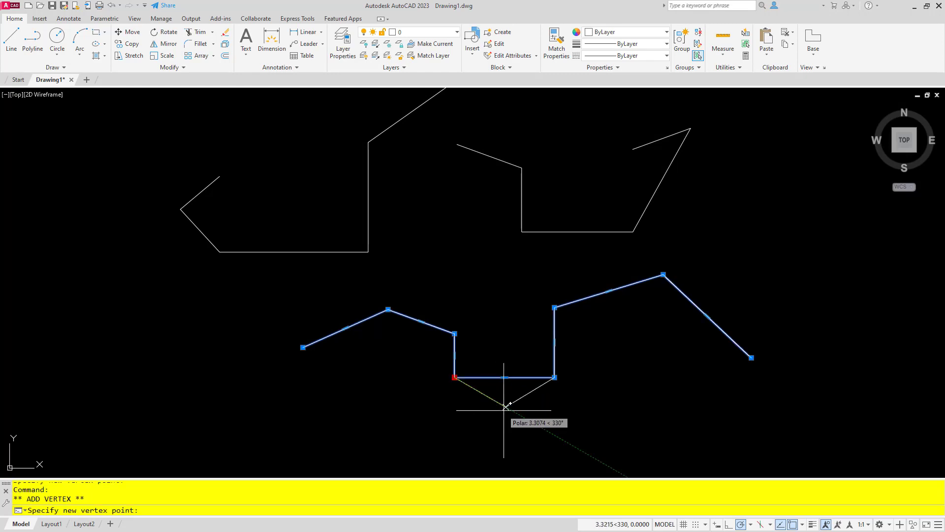
{"action": "left_click", "coordinate": [505, 418]}
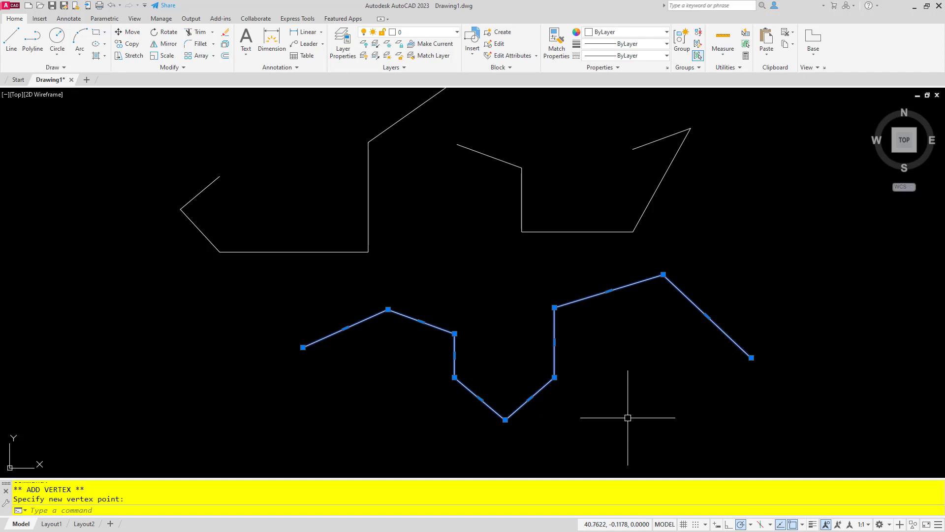
{"action": "mouse_move", "coordinate": [402, 383]}
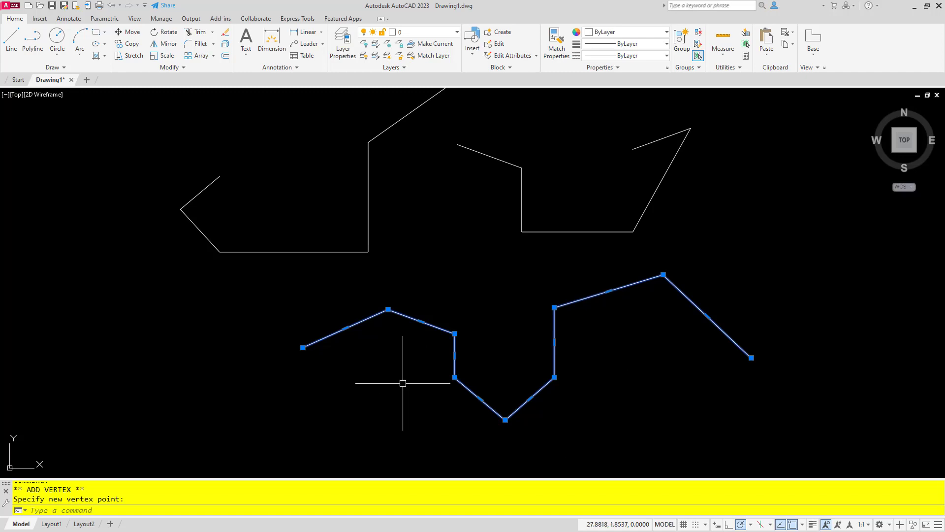
{"action": "mouse_move", "coordinate": [742, 366]}
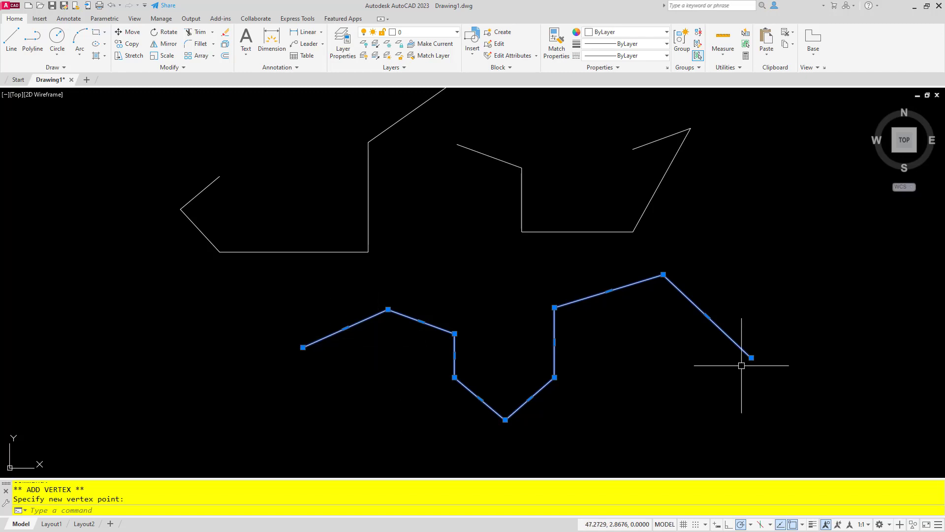